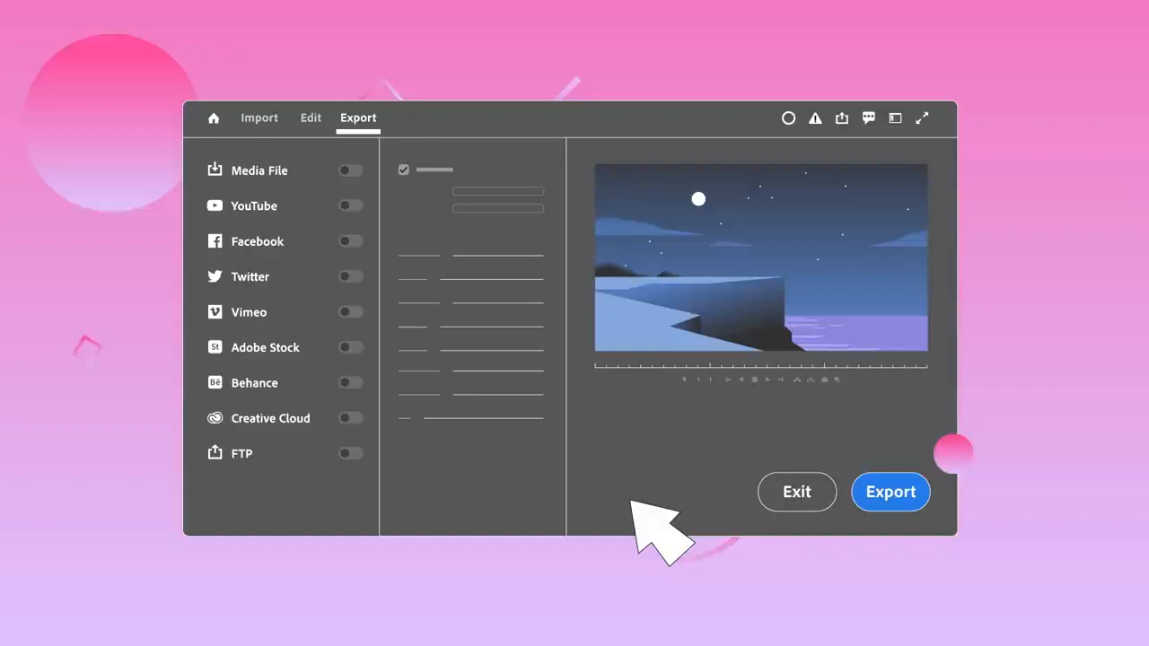
{"action": "mouse_move", "coordinate": [350, 170]}
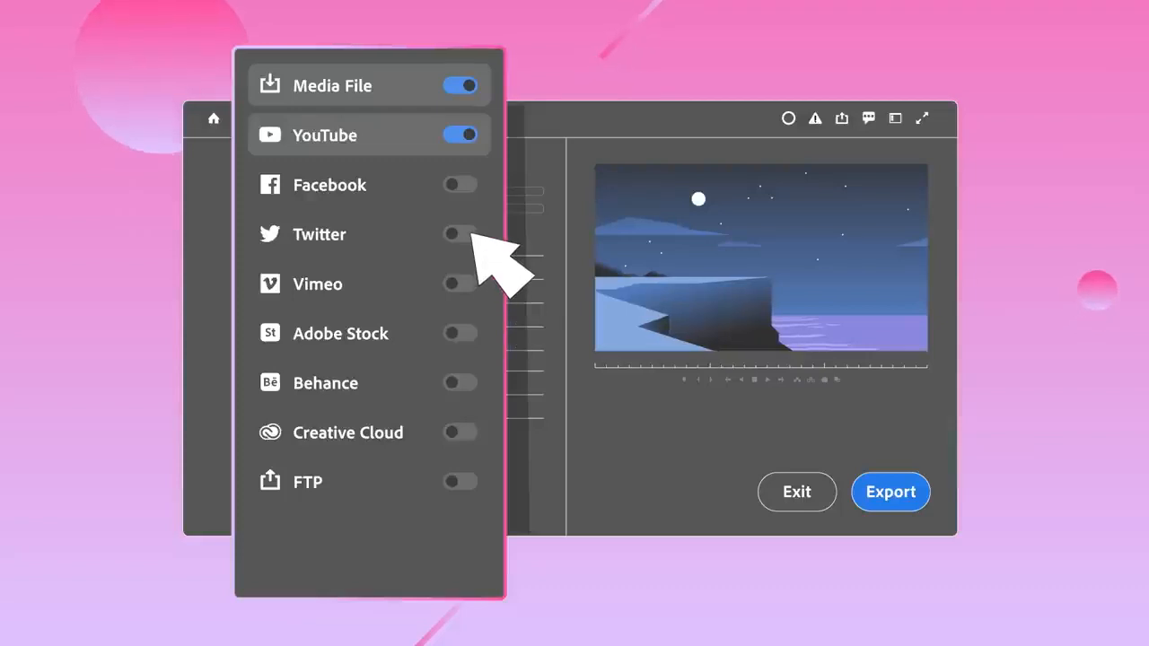
Enable the Twitter export destination and select YouTube to show its Settings panel.
{"action": "left_click", "coordinate": [461, 234]}
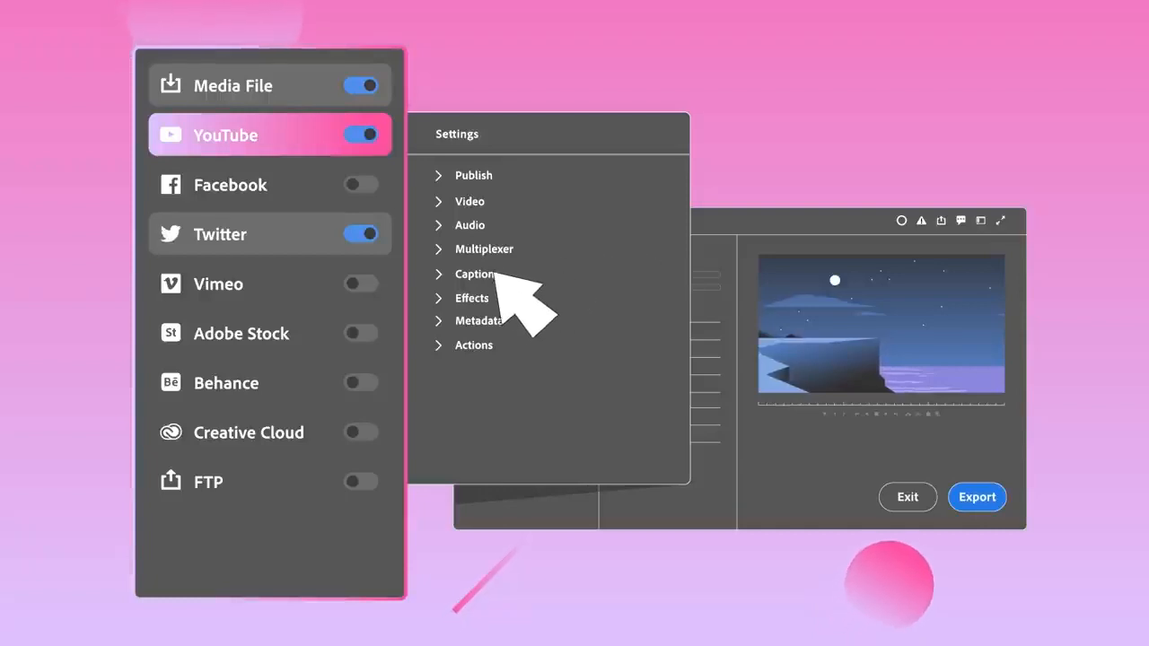
{"action": "left_click", "coordinate": [474, 274]}
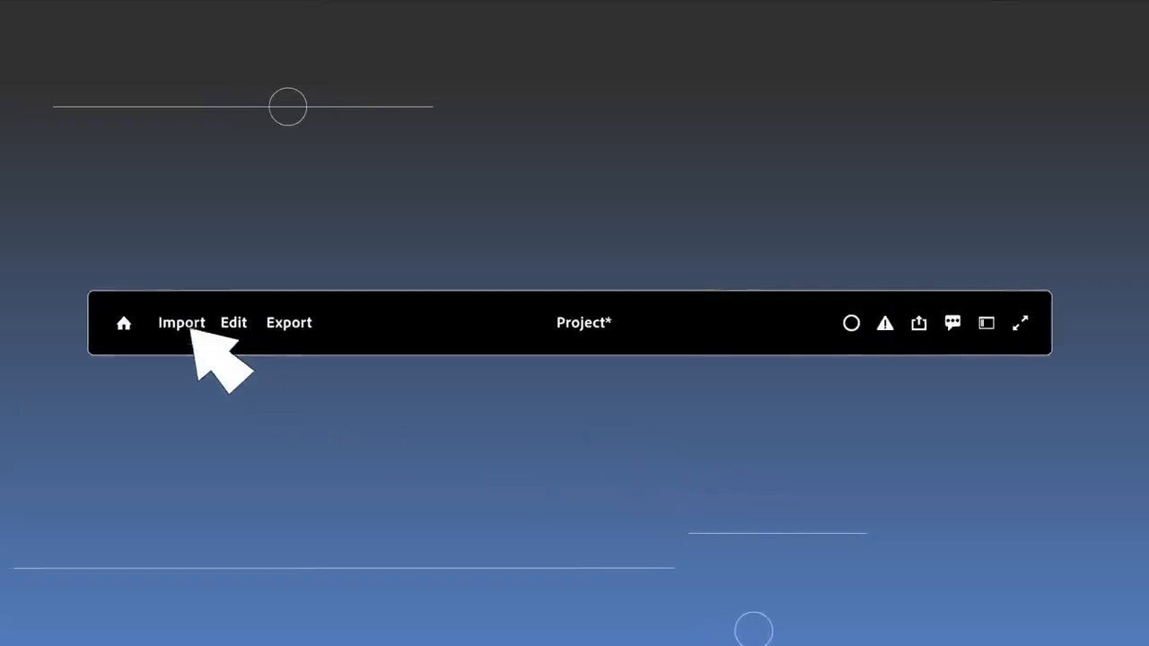
Enter Import mode, select the audio clip, and move into Edit mode.
{"action": "left_click", "coordinate": [181, 322]}
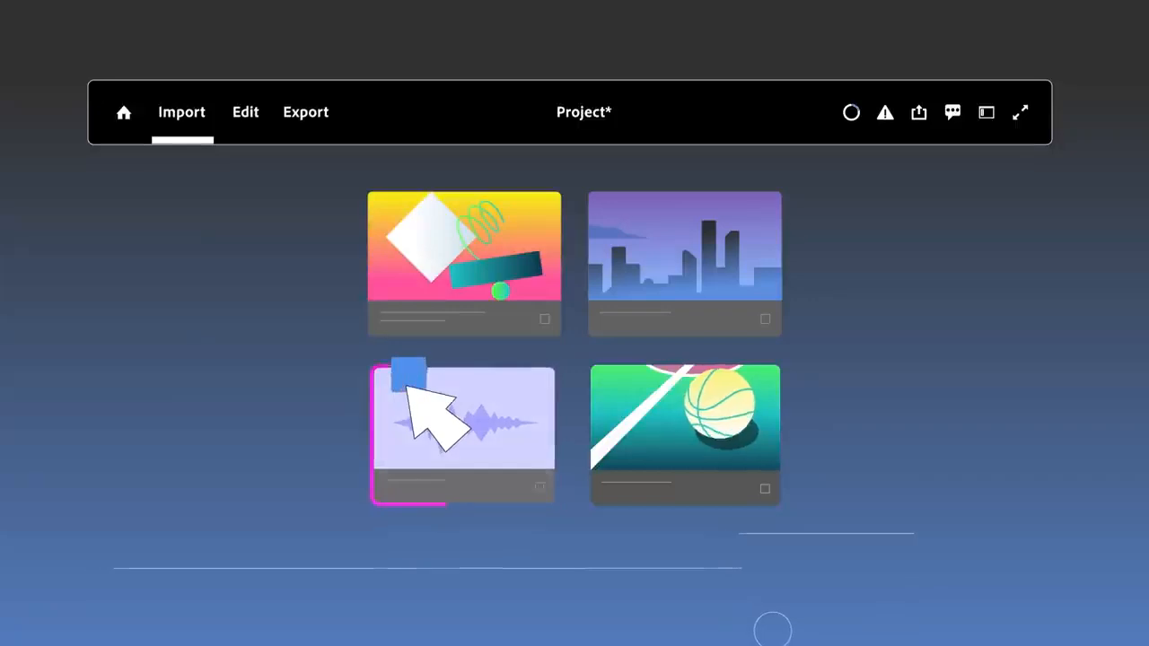
{"action": "left_click", "coordinate": [245, 111]}
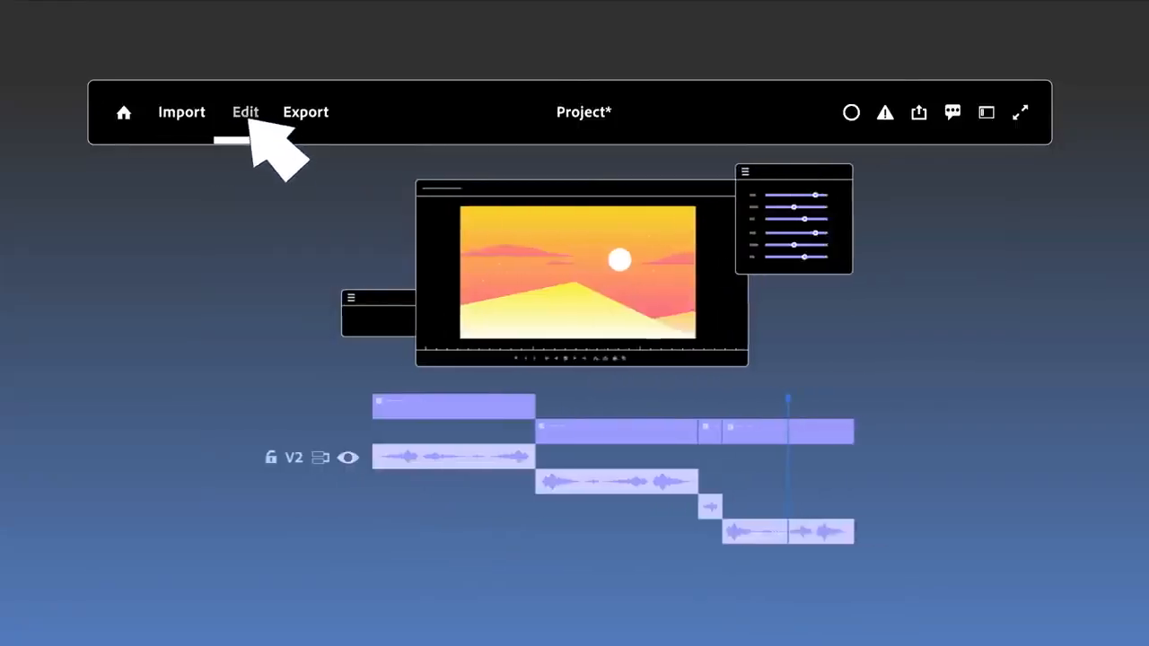
{"action": "left_click", "coordinate": [305, 111]}
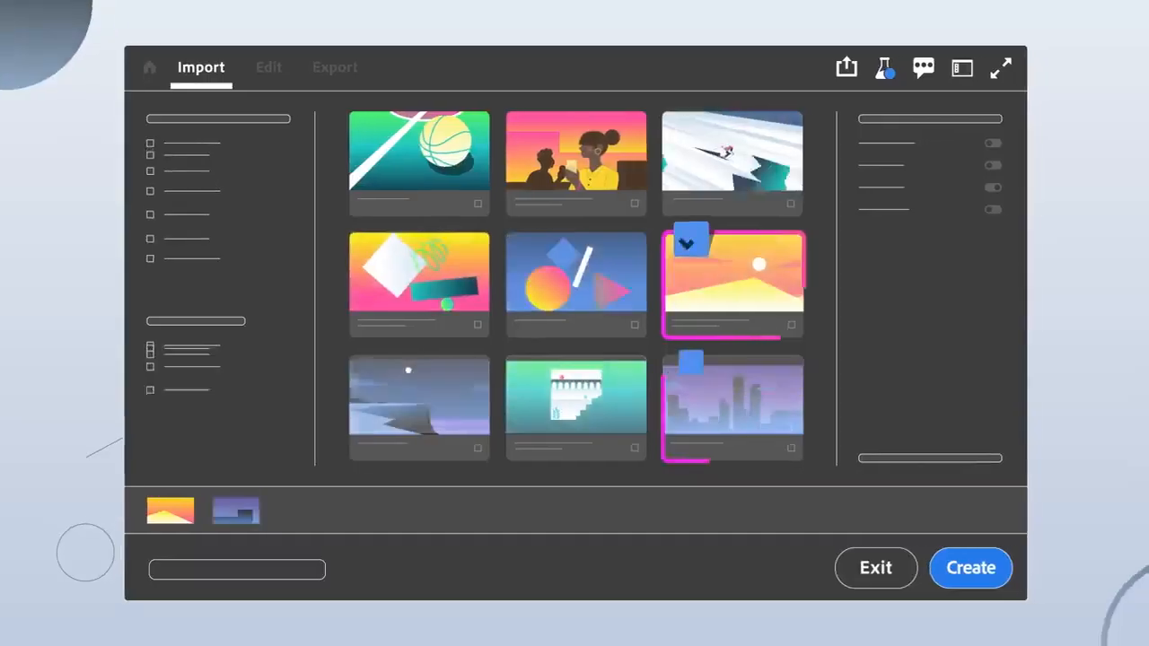
Switch to Export mode, then list Beta apps in the Creative Cloud sidebar.
{"action": "left_click", "coordinate": [335, 67]}
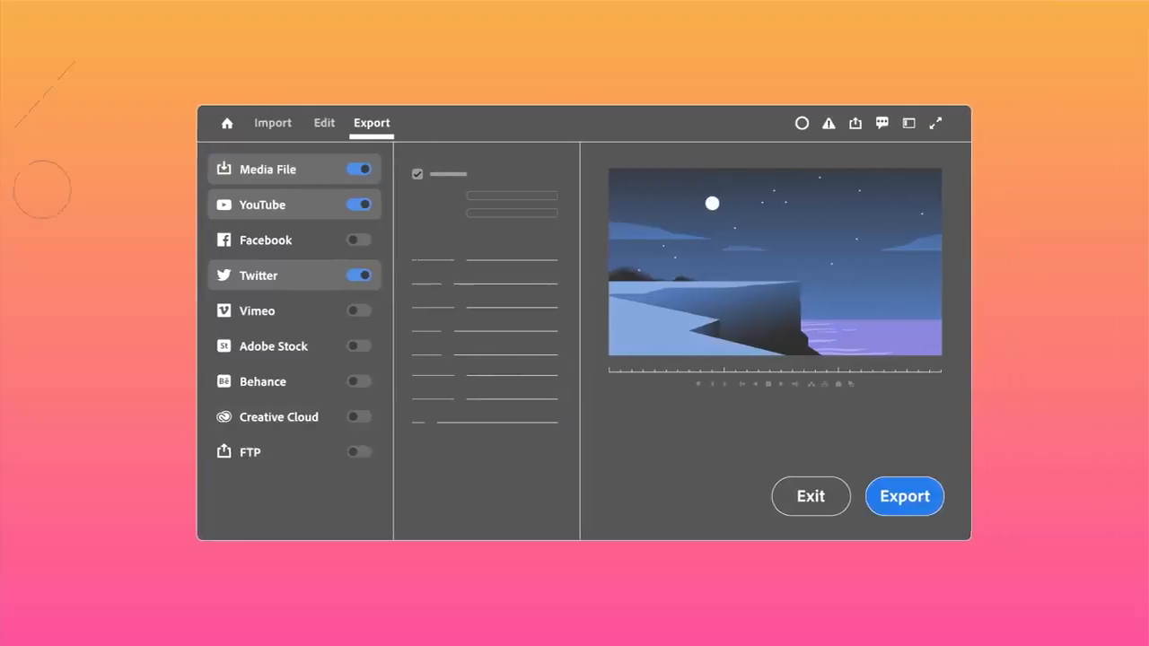
{"action": "left_click", "coordinate": [903, 496]}
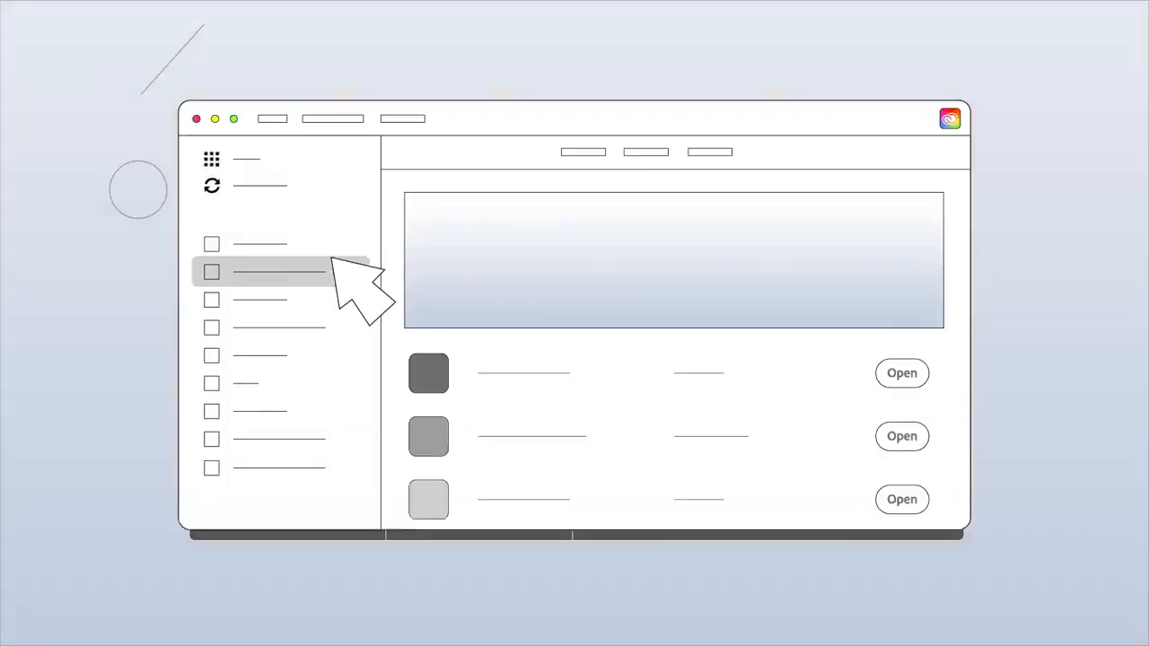
{"action": "left_click", "coordinate": [260, 467]}
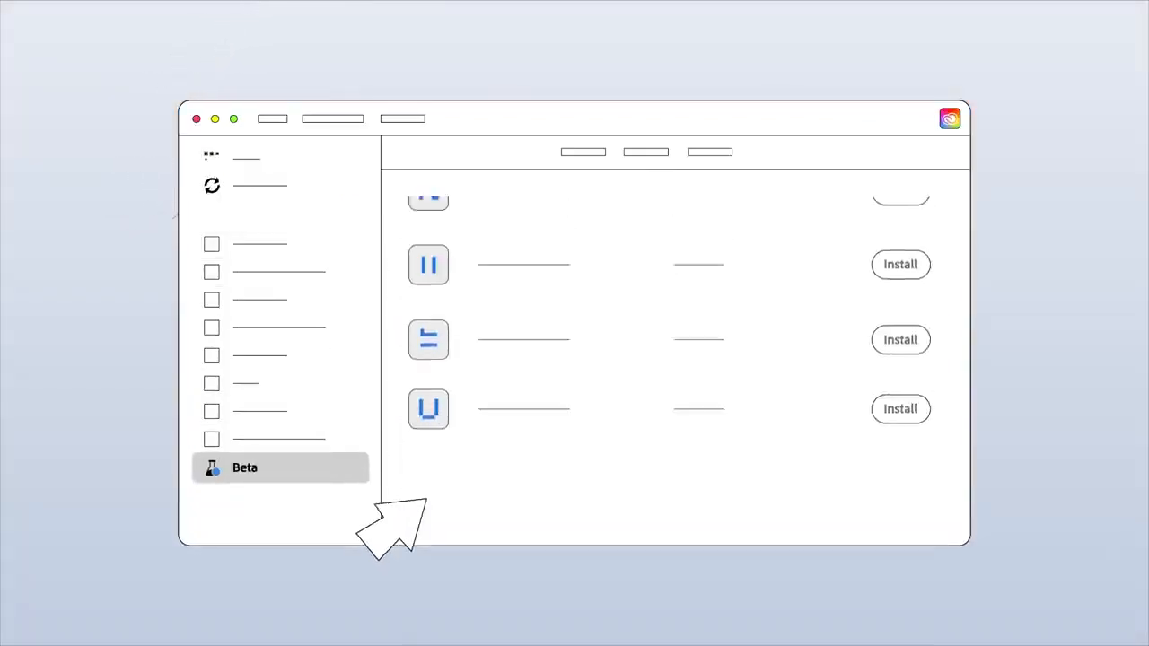